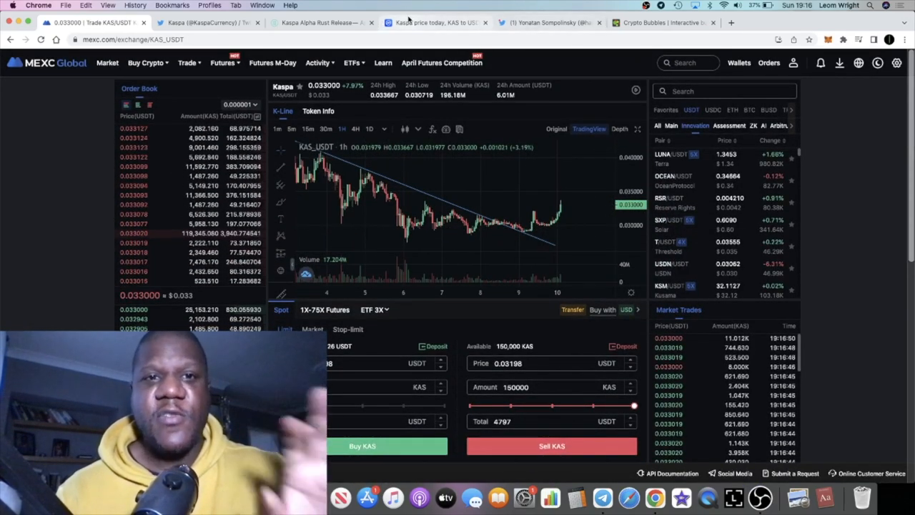
# Leave the KAS/USDT chart and bring up the Kaspa Alpha Rust Release article
pyautogui.click(322, 23)
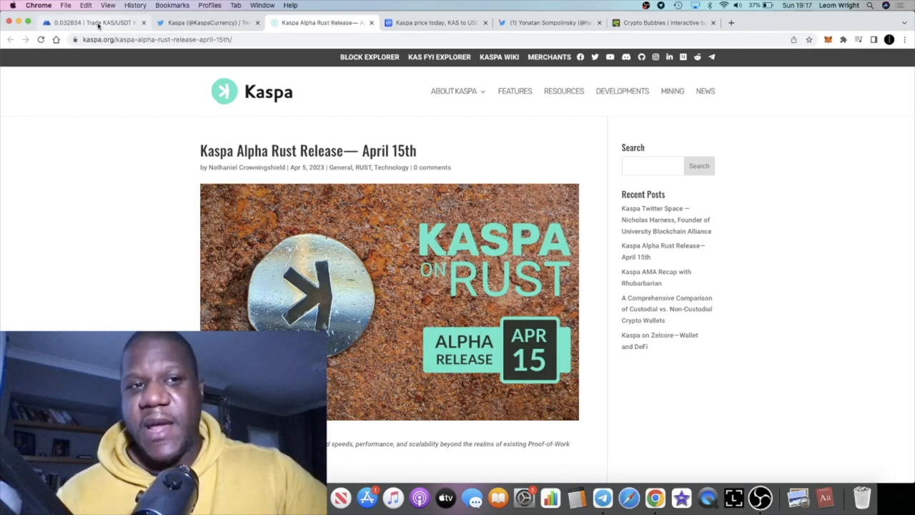
# Return to the MEXC KAS/USDT trading chart, now near 0.0328 USDT, up about 6%
pyautogui.click(93, 22)
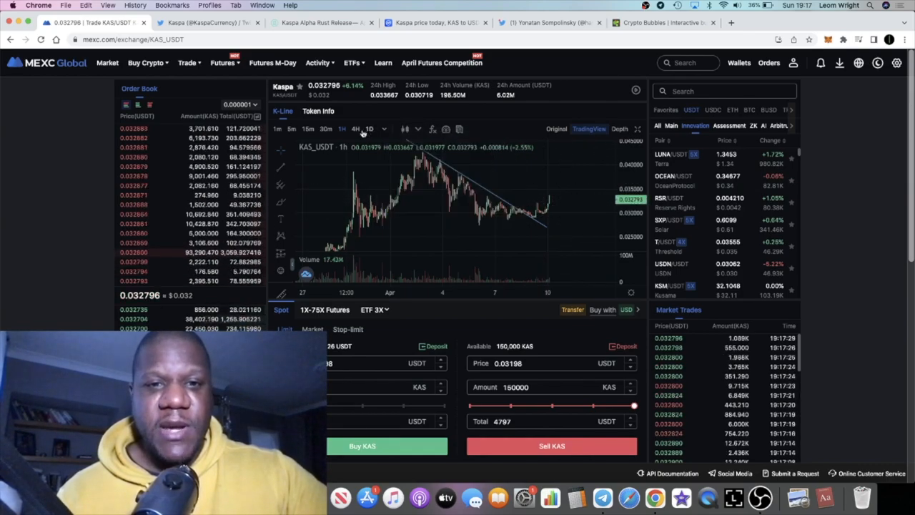
# View KAS/USDT on 4-hour and daily candles, marking support near 0.0156, then return to hourly
pyautogui.click(356, 128)
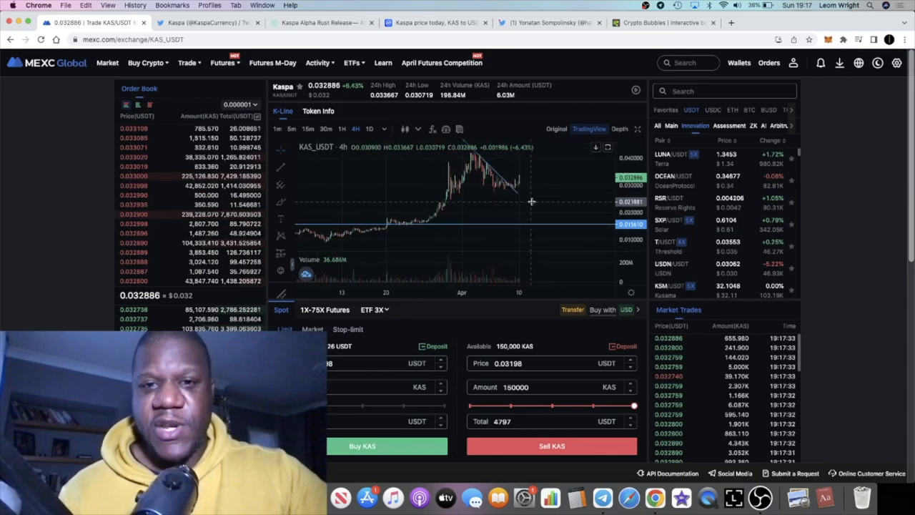
pyautogui.moveTo(487, 195)
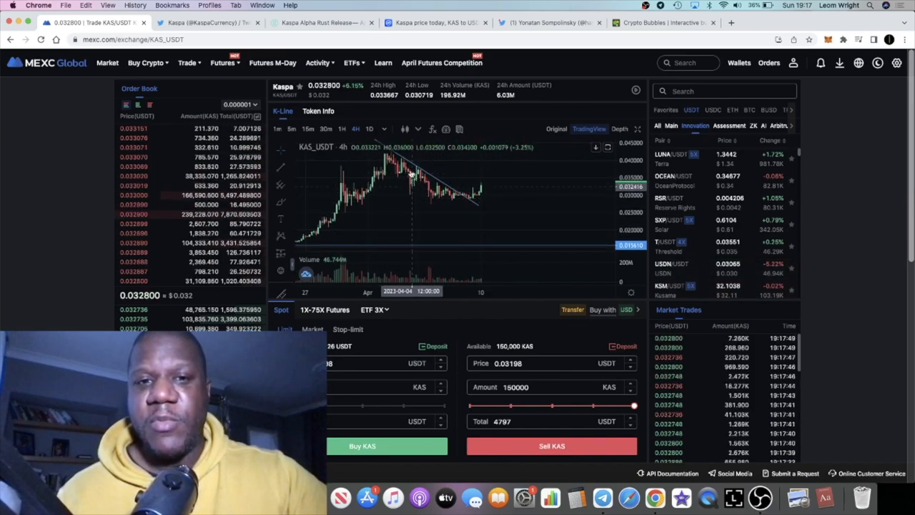
pyautogui.click(370, 129)
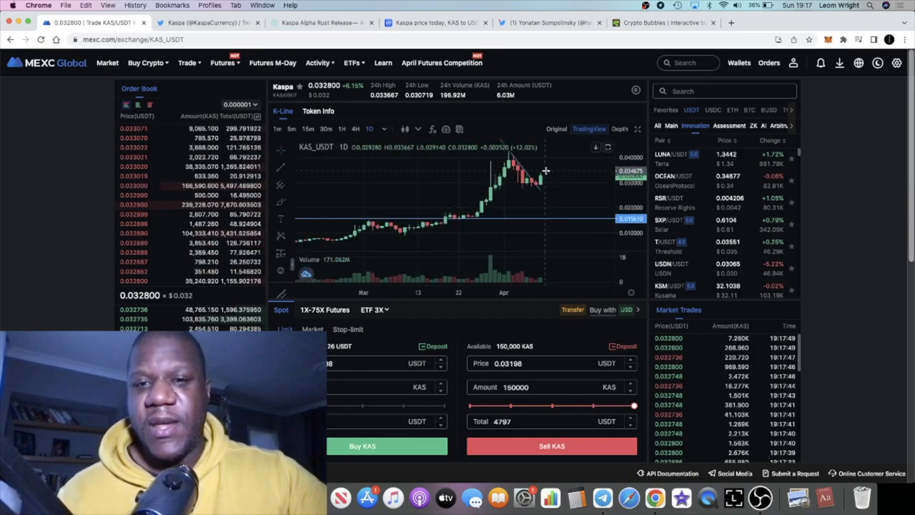
pyautogui.moveTo(553, 187)
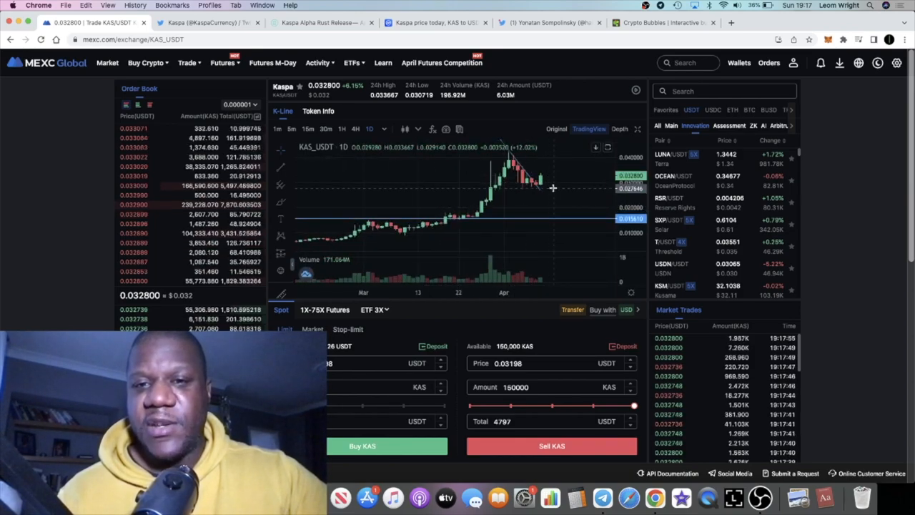
pyautogui.moveTo(547, 184)
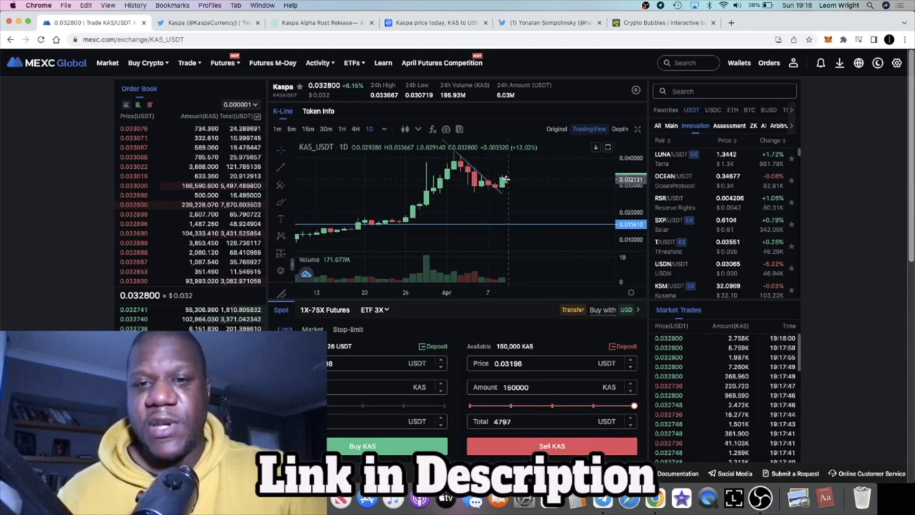
pyautogui.moveTo(526, 187)
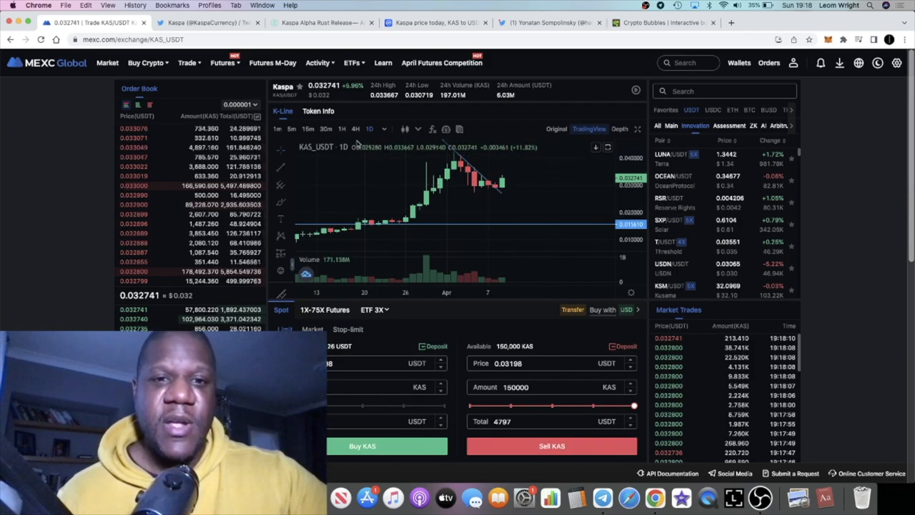
pyautogui.click(355, 129)
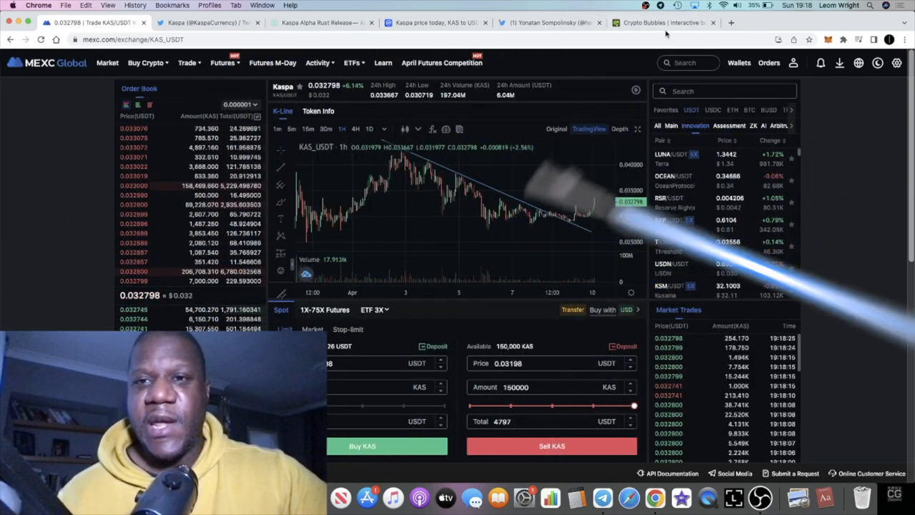
# Show the Crypto Bubbles weekly top-100 map, where KAS is down 17.8%
pyautogui.click(661, 22)
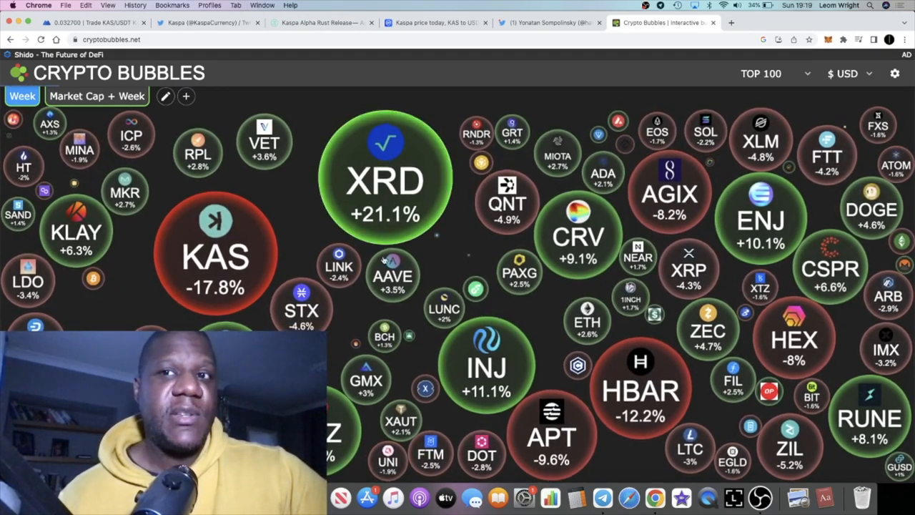
# Revisit the hourly KAS/USDT chart near 0.0329 USDT, then reopen the Kaspa Alpha Rust Release article
pyautogui.click(93, 22)
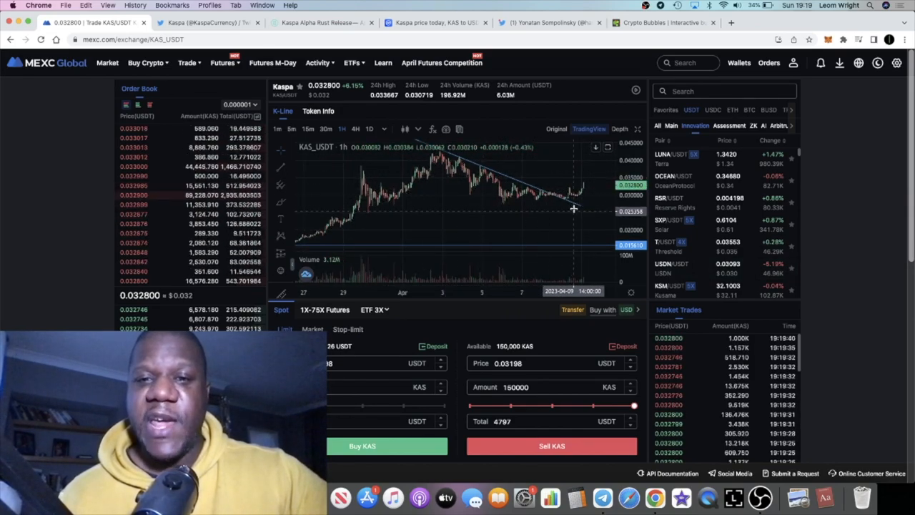
pyautogui.moveTo(581, 187)
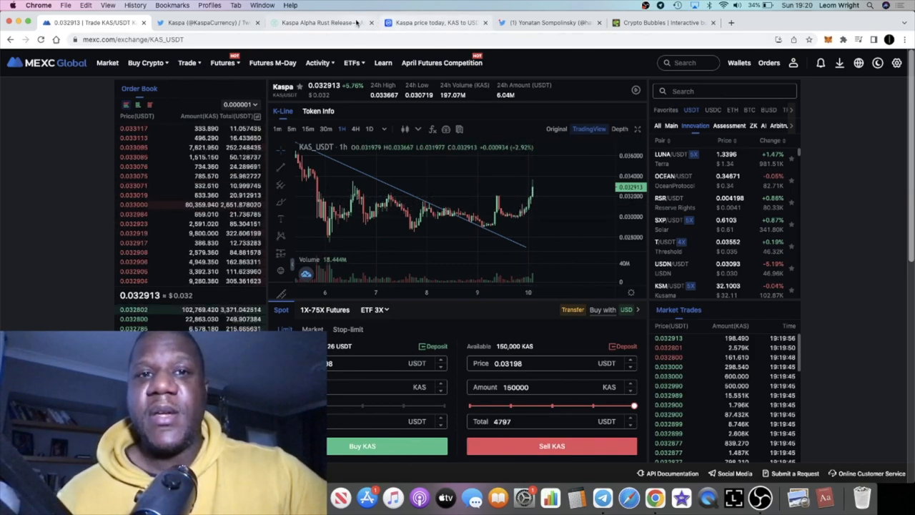
pyautogui.click(320, 22)
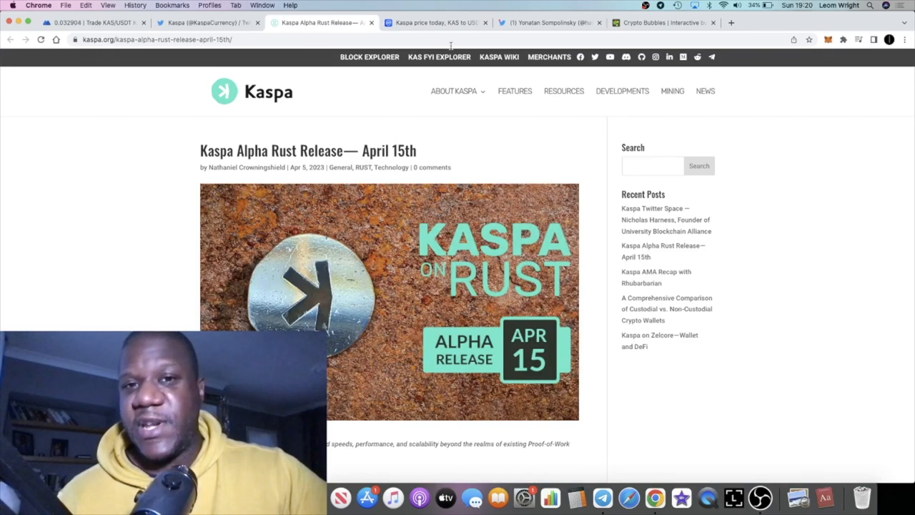
# Bring up CoinMarketCap's Kaspa Markets table, with KAS at $0.0326, up 11.03%
pyautogui.click(434, 22)
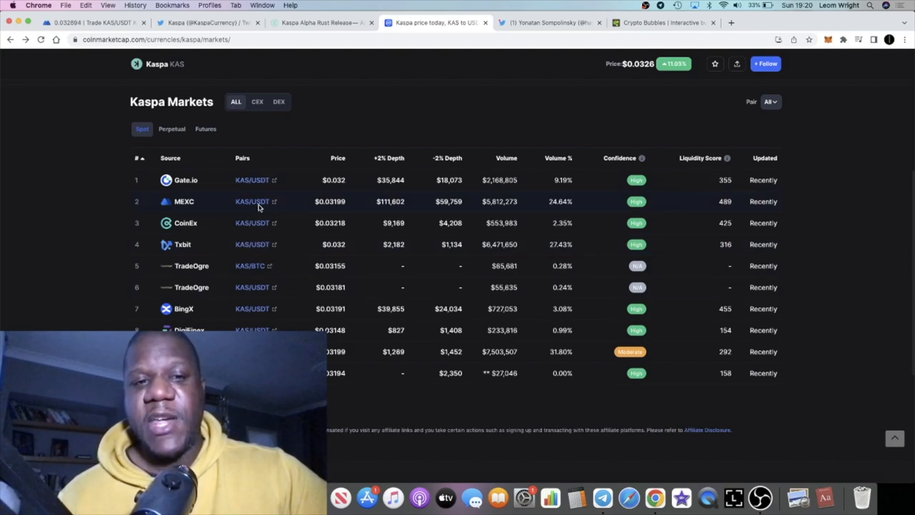
pyautogui.moveTo(253, 244)
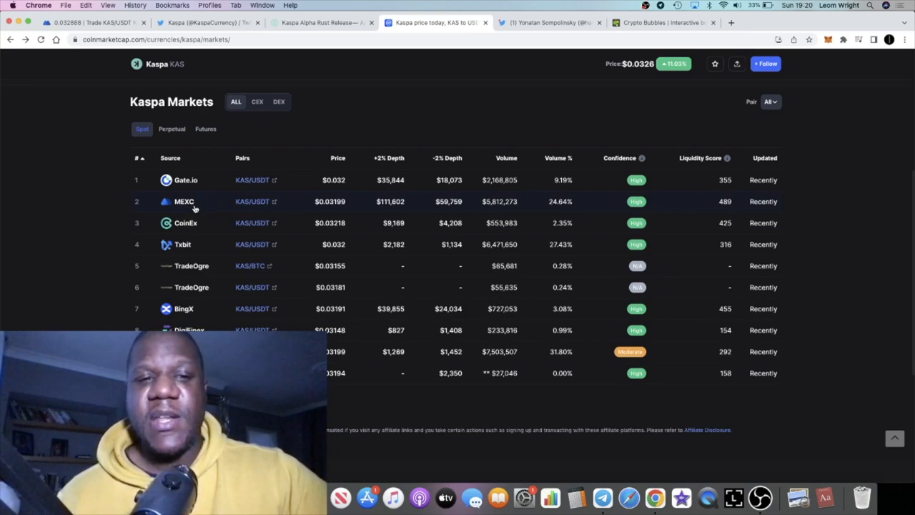
pyautogui.moveTo(202, 206)
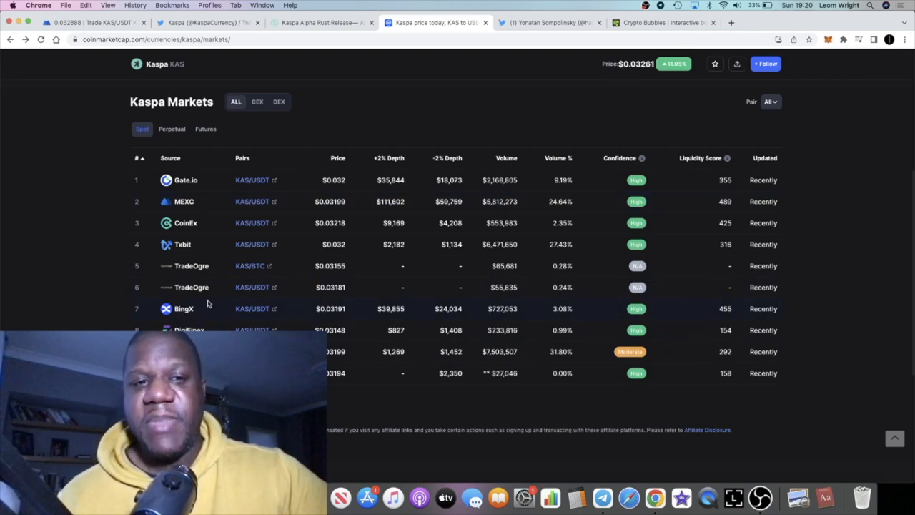
pyautogui.scroll(3)
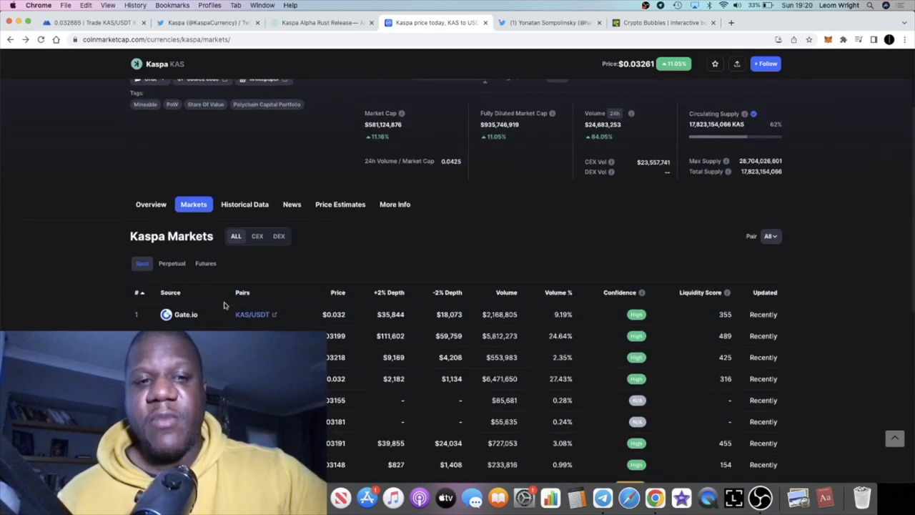
pyautogui.scroll(3)
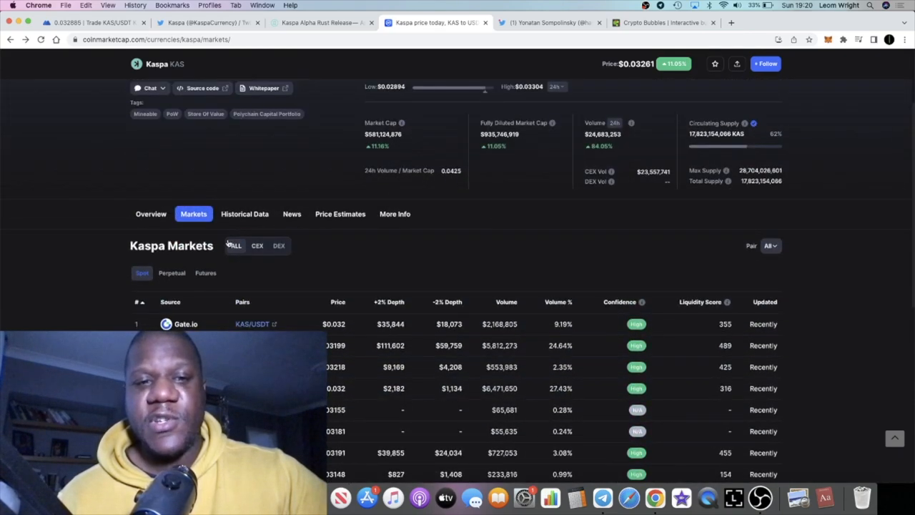
pyautogui.scroll(3)
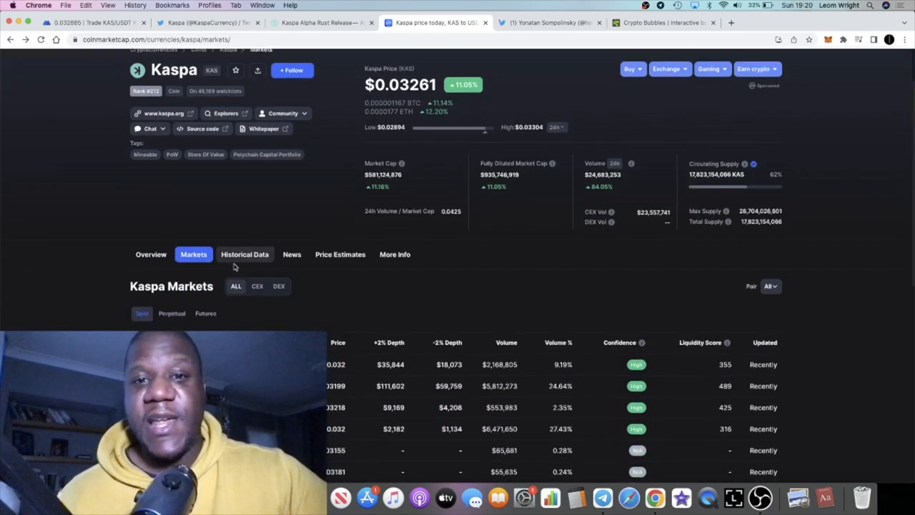
pyautogui.scroll(3)
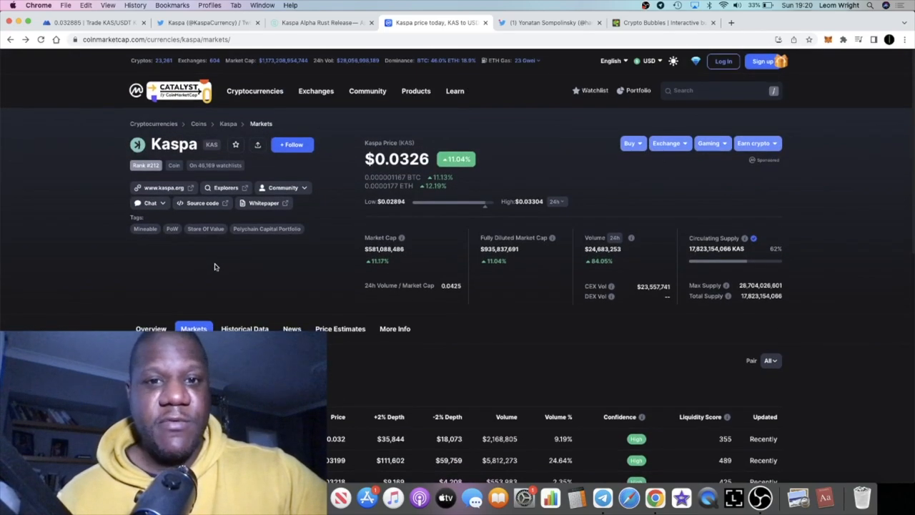
pyautogui.scroll(-3)
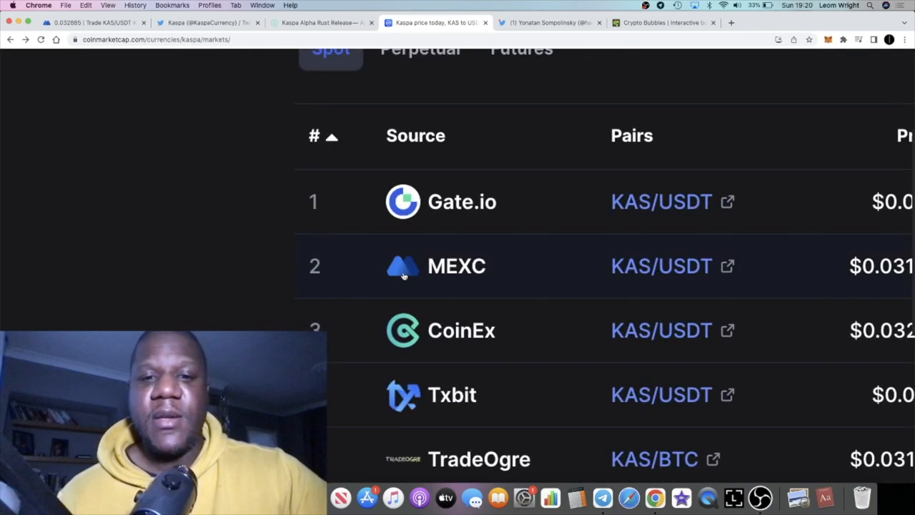
pyautogui.scroll(3)
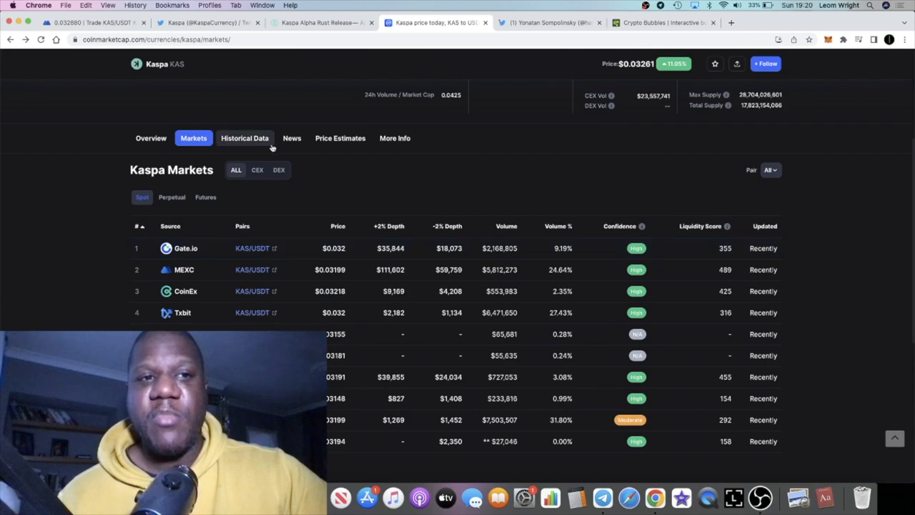
pyautogui.moveTo(236, 285)
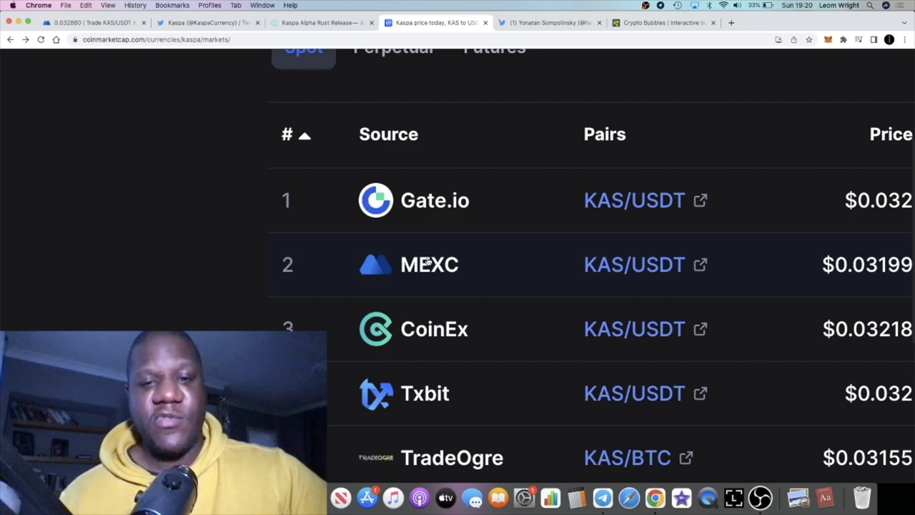
pyautogui.moveTo(447, 268)
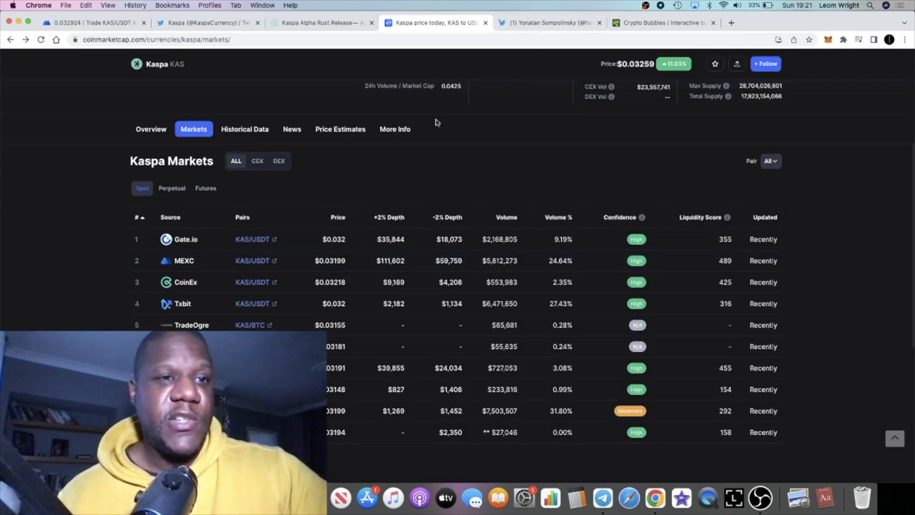
pyautogui.click(550, 22)
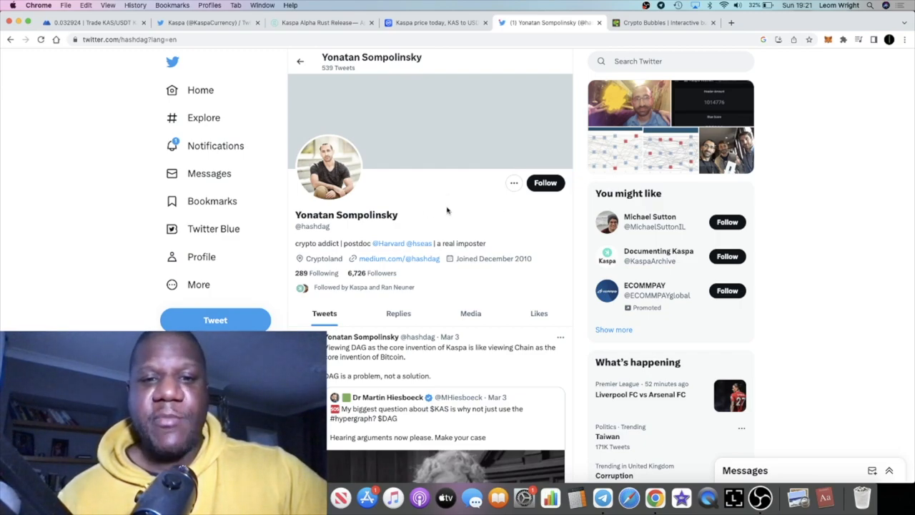
pyautogui.moveTo(461, 255)
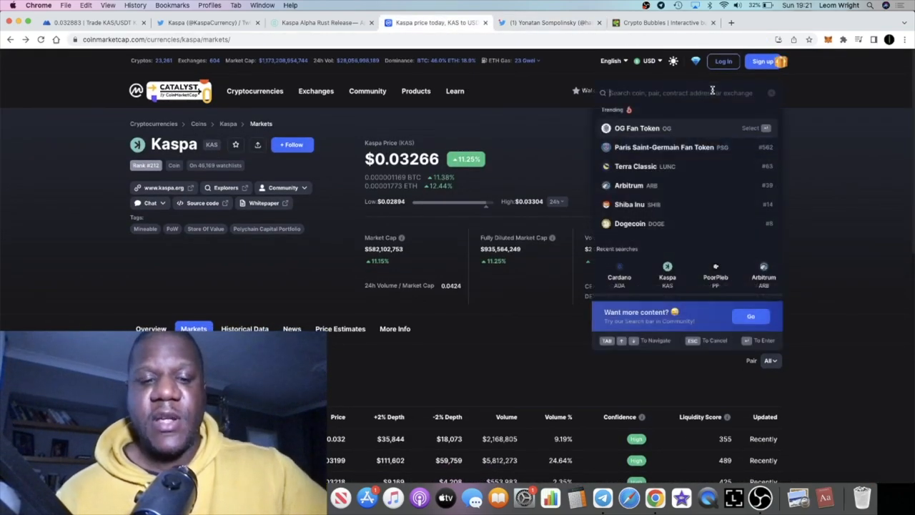
# Search 'ada' and view Cardano's markets list at $0.3884, about $13.5 billion market cap
pyautogui.write('ada')
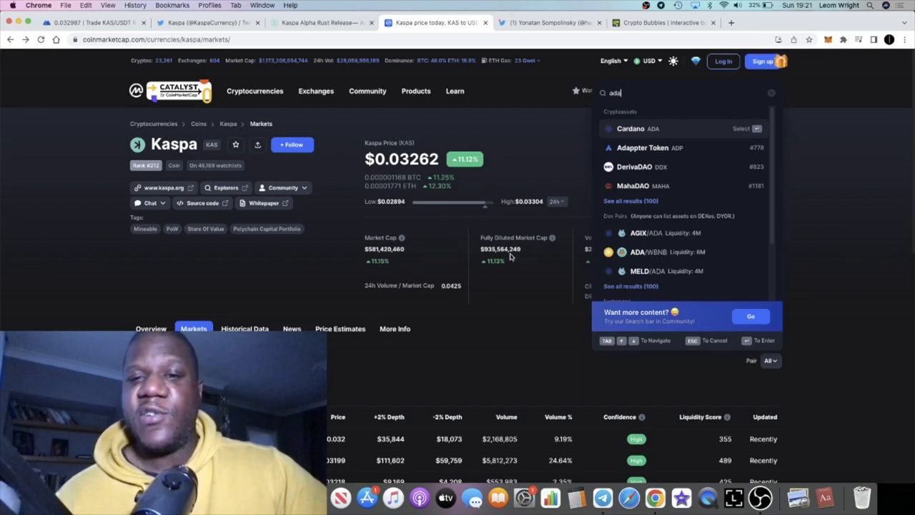
pyautogui.moveTo(676, 147)
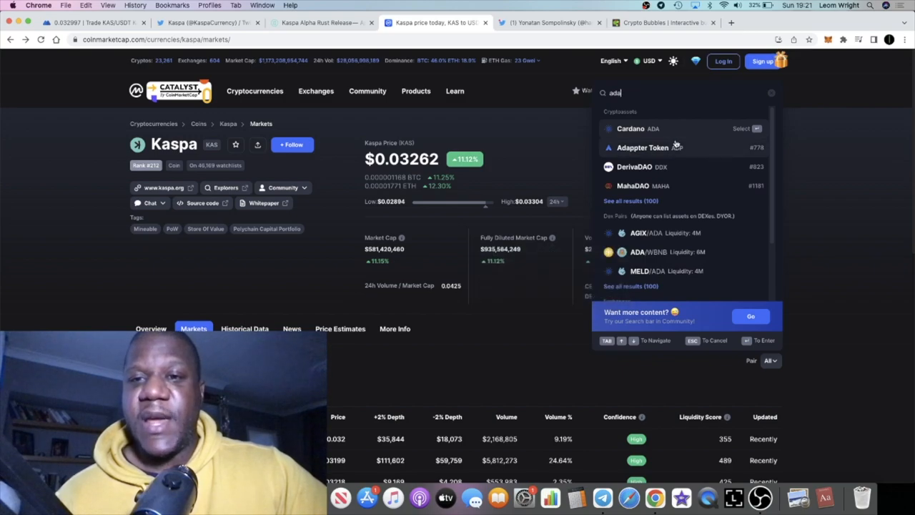
pyautogui.click(630, 129)
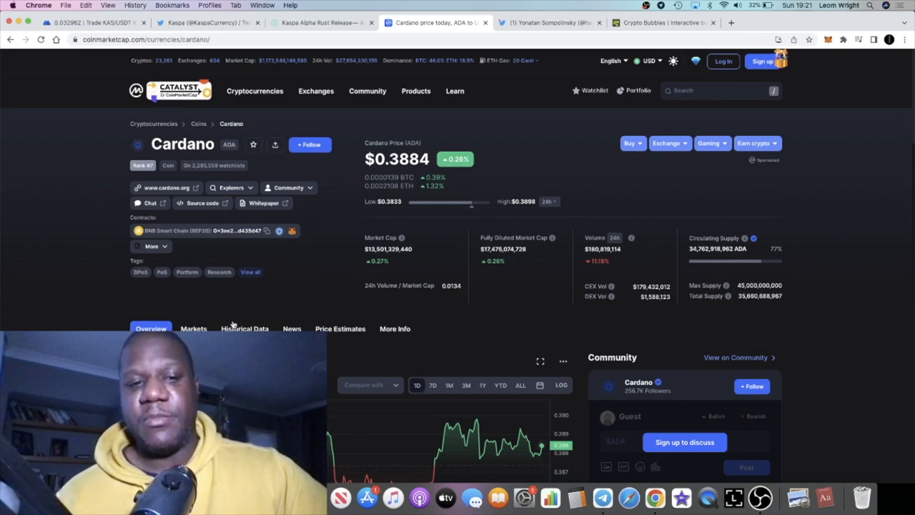
pyautogui.click(194, 328)
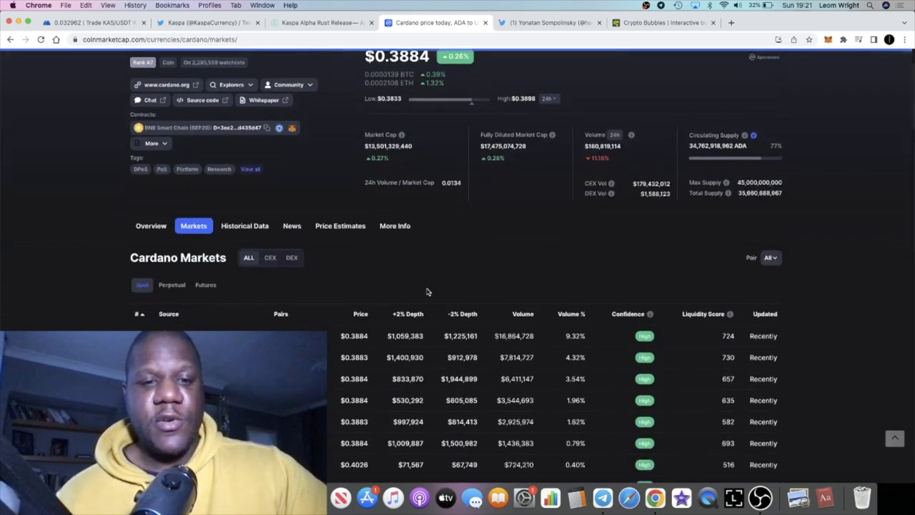
pyautogui.scroll(3)
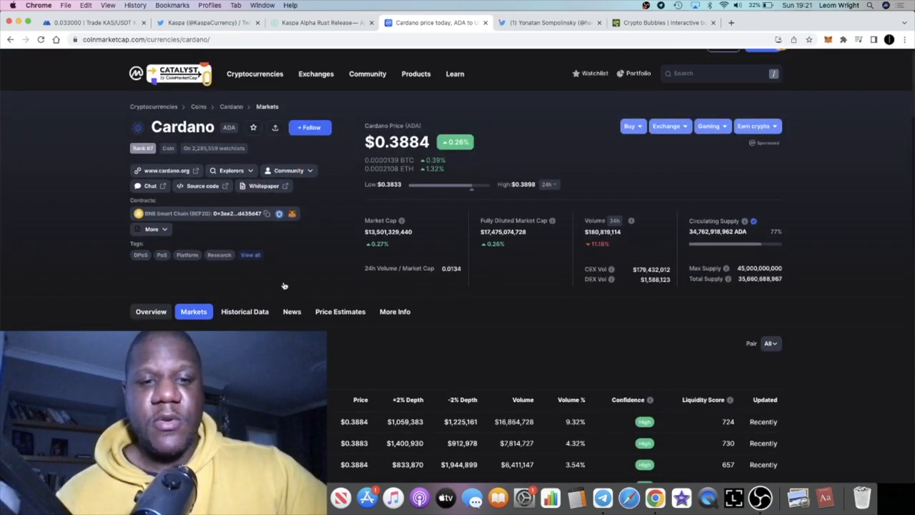
pyautogui.scroll(-3)
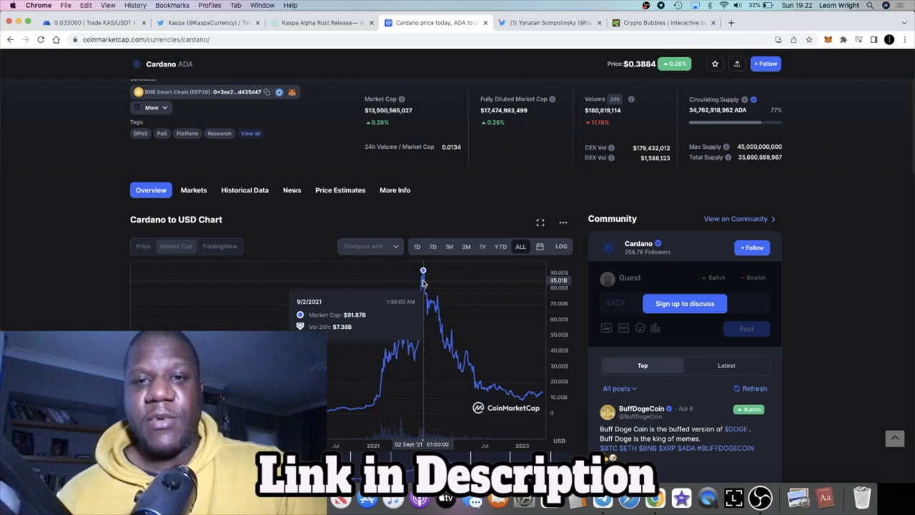
pyautogui.scroll(3)
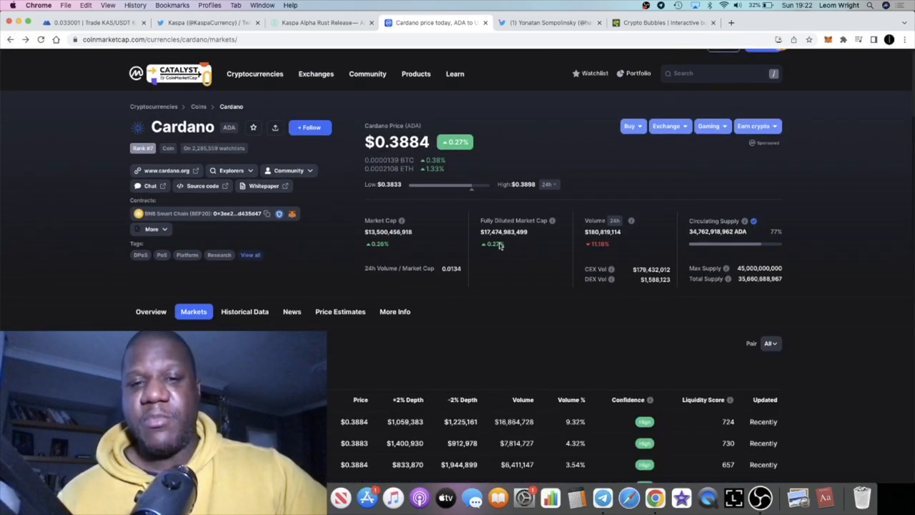
pyautogui.moveTo(343, 175)
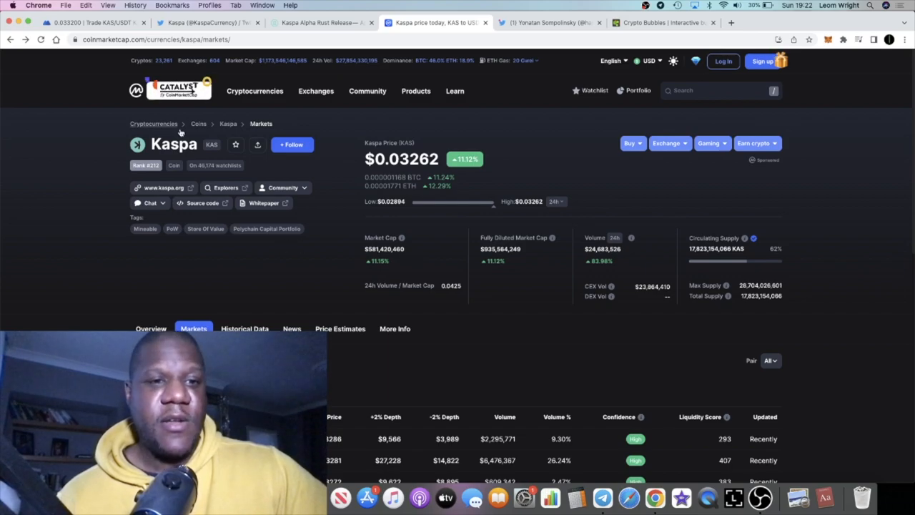
# Review Kaspa's stats (KAS $0.0328, ~$585M market cap), then open Yonatan Sompolinsky's Twitter profile
pyautogui.scroll(-3)
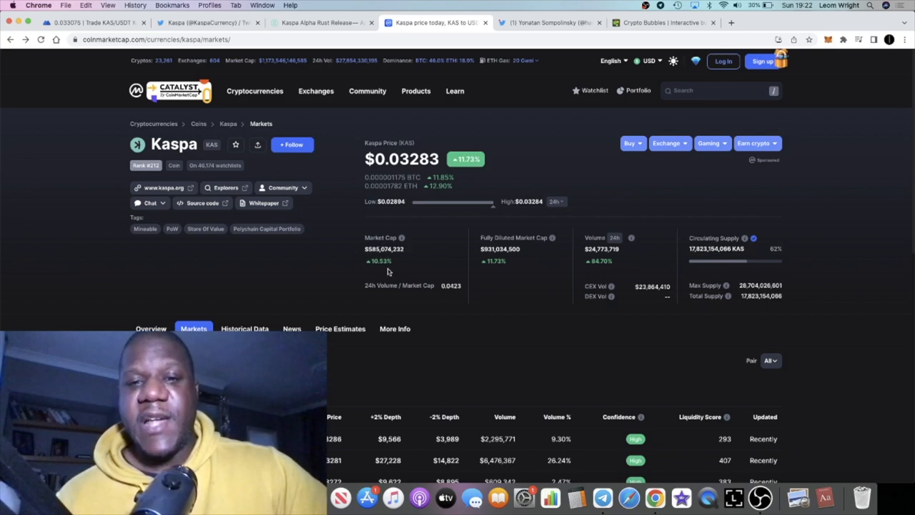
pyautogui.moveTo(392, 271)
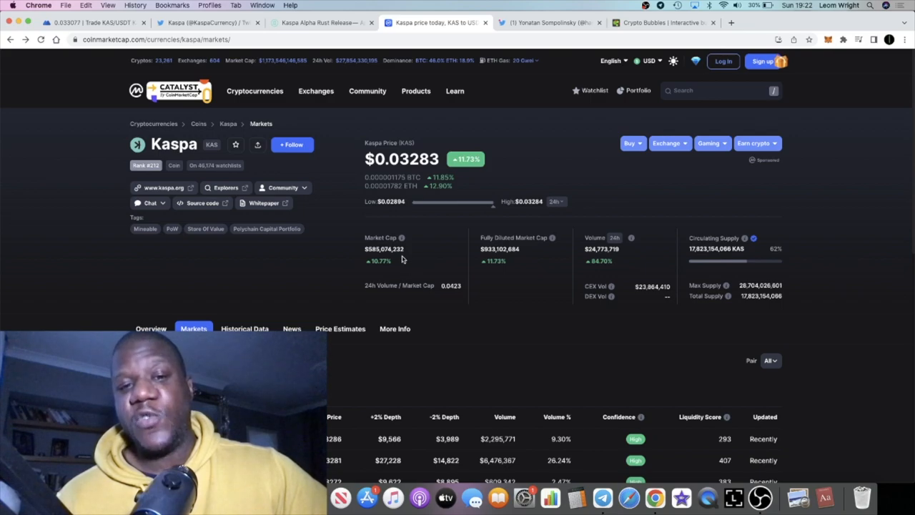
pyautogui.moveTo(419, 242)
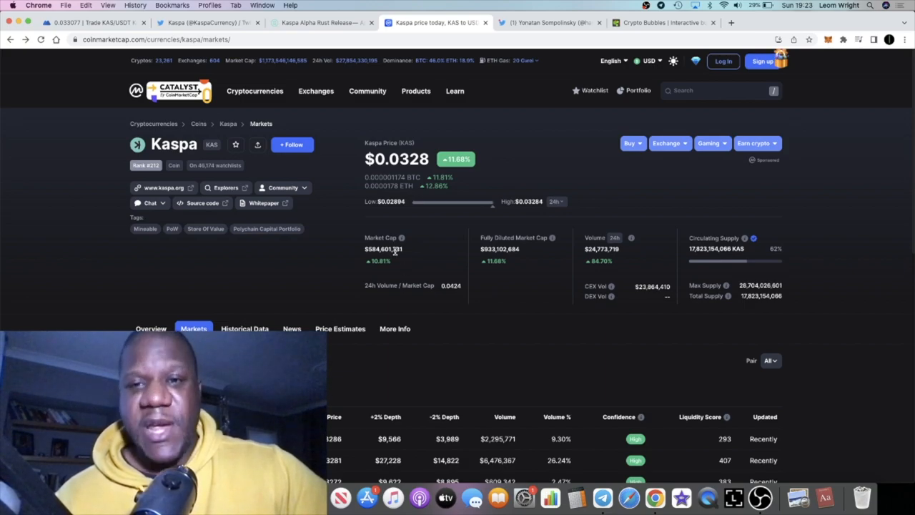
pyautogui.moveTo(407, 256)
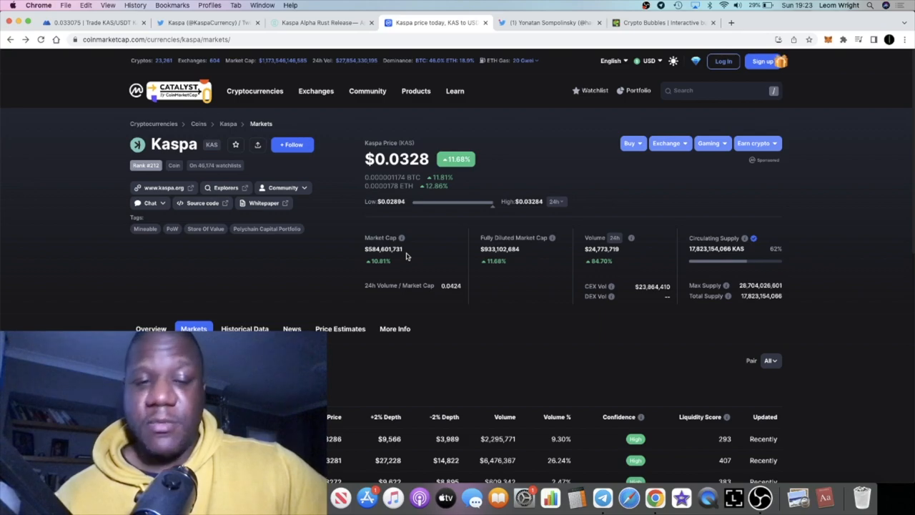
pyautogui.click(549, 22)
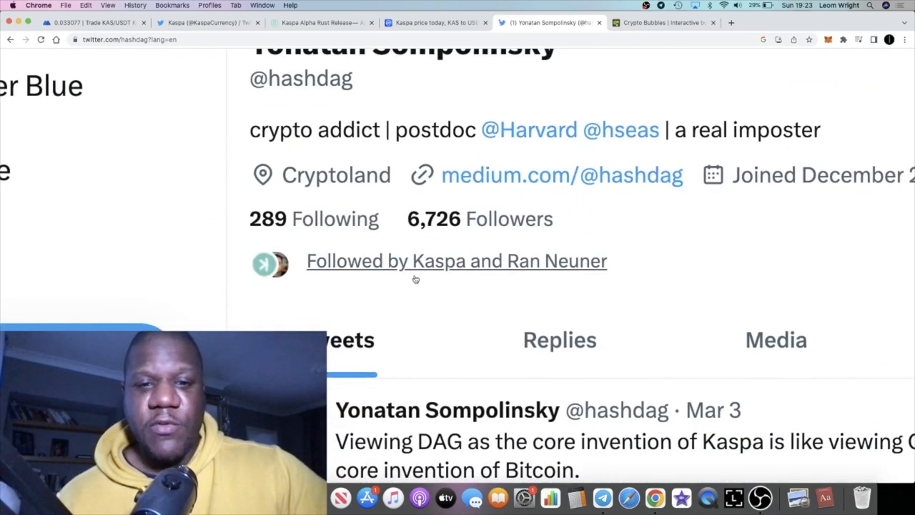
pyautogui.moveTo(432, 261)
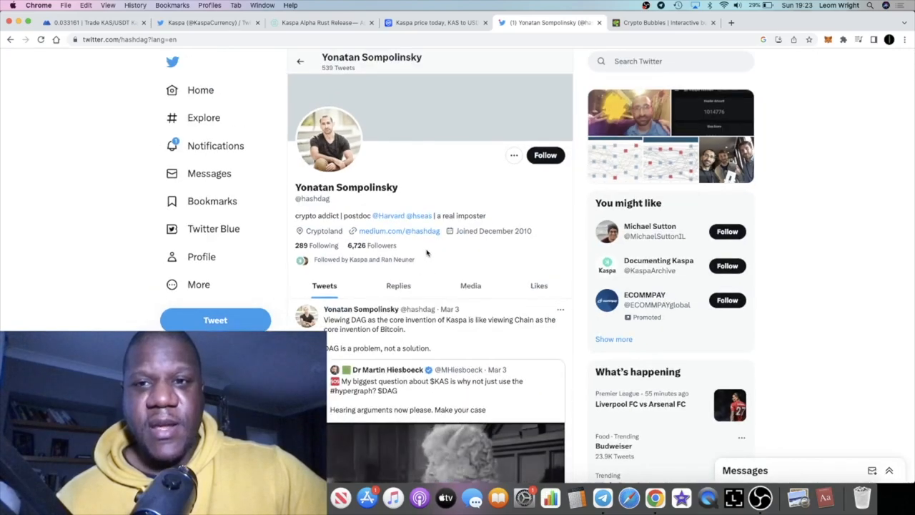
pyautogui.click(670, 60)
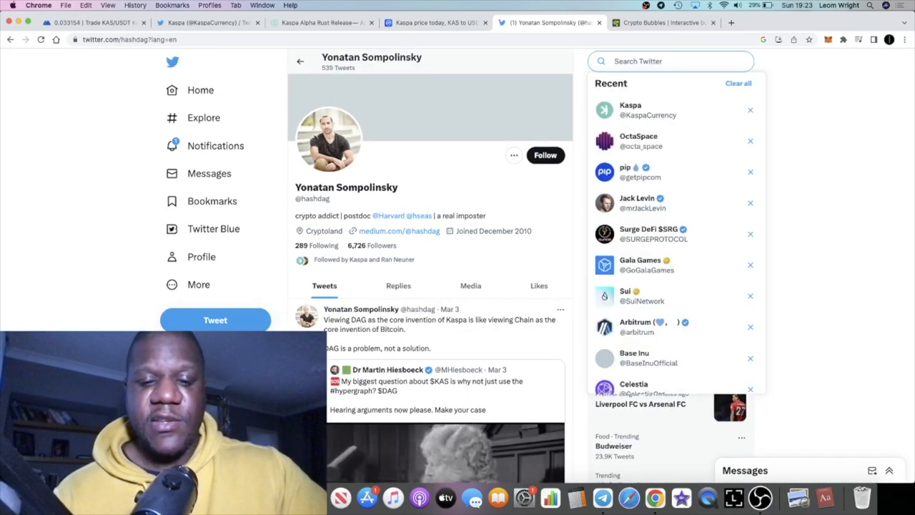
pyautogui.write('kas')
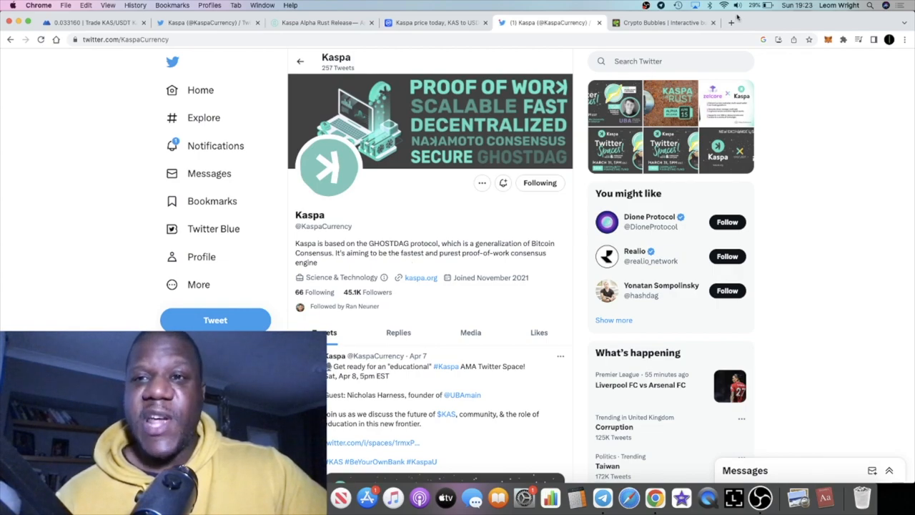
pyautogui.click(731, 22)
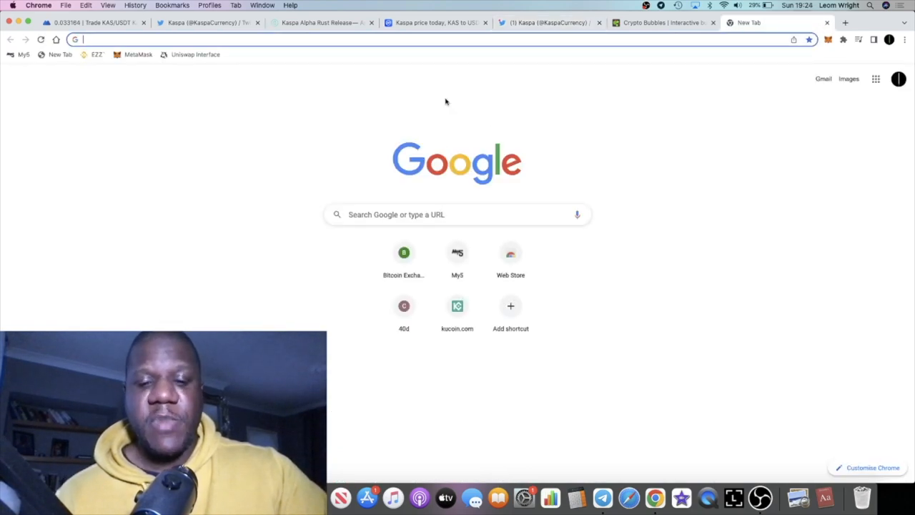
# Go to youtube.com, search for Crypto Banter, and open its channel page
pyautogui.write('youtube.com')
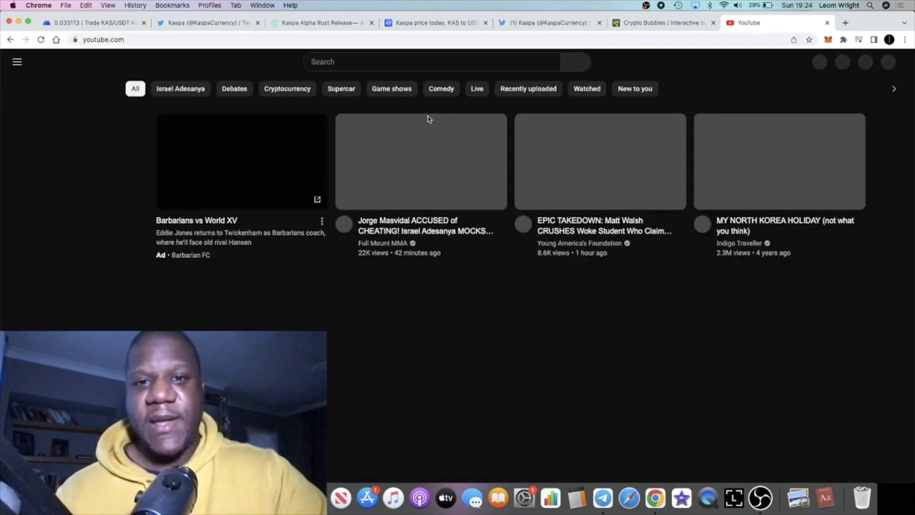
pyautogui.write('cy')
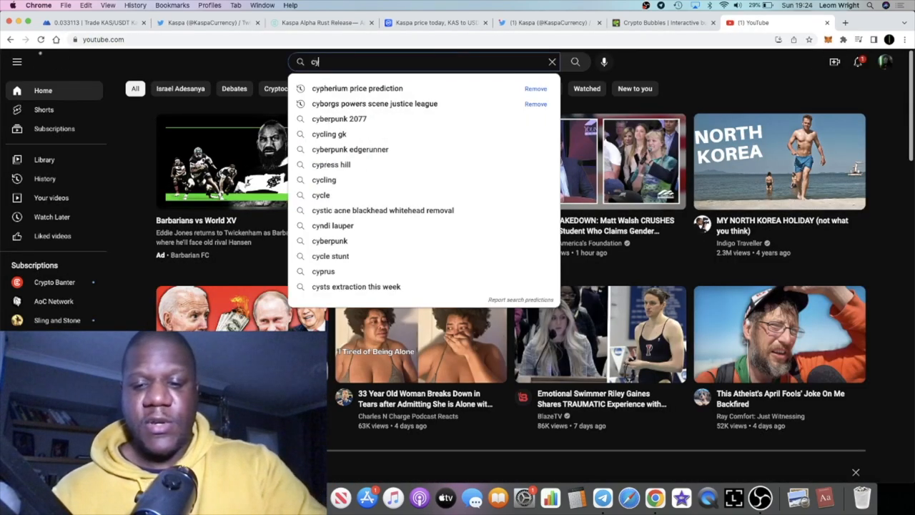
pyautogui.write('ryp')
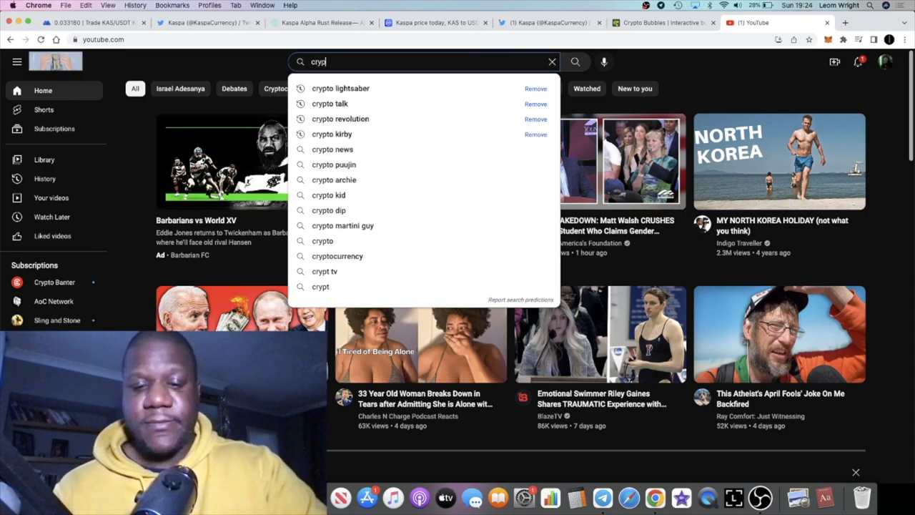
pyautogui.write('o banter')
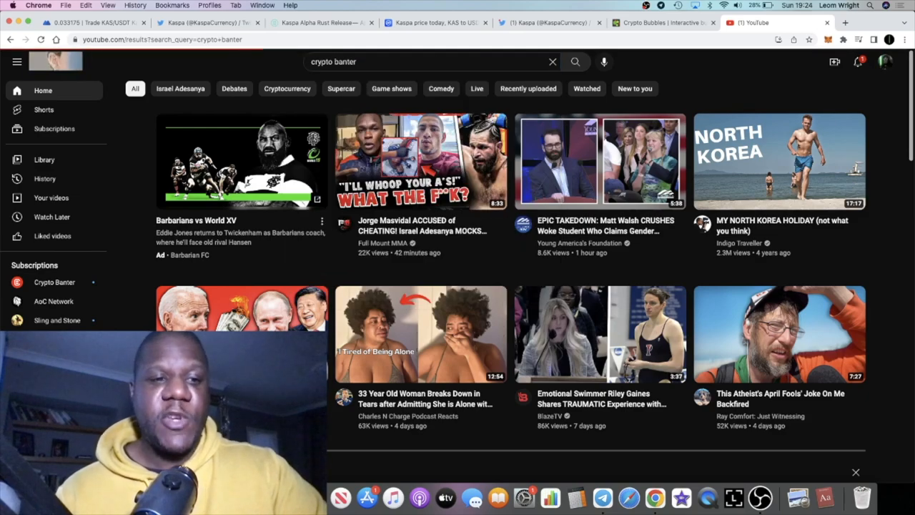
pyautogui.click(55, 282)
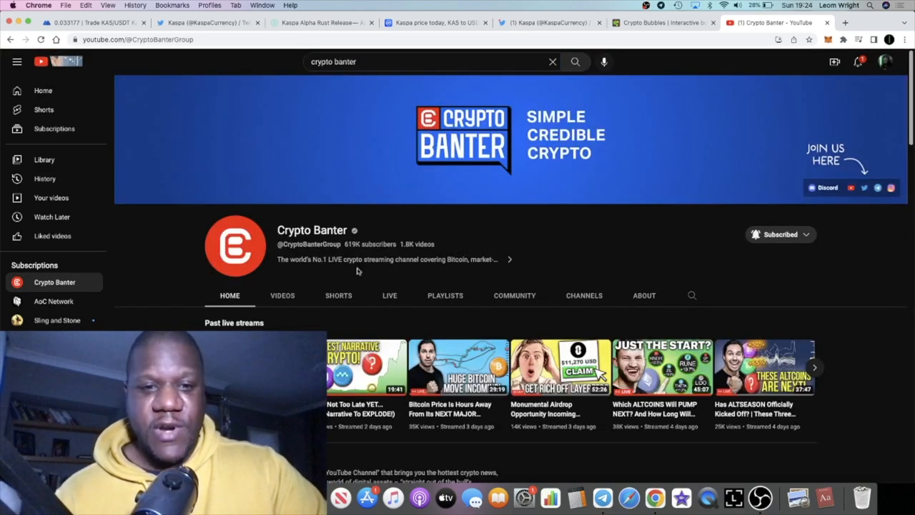
# Play Crypto Banter's latest live stream replay, then return to the Kaspa Alpha Rust Release article
pyautogui.scroll(-3)
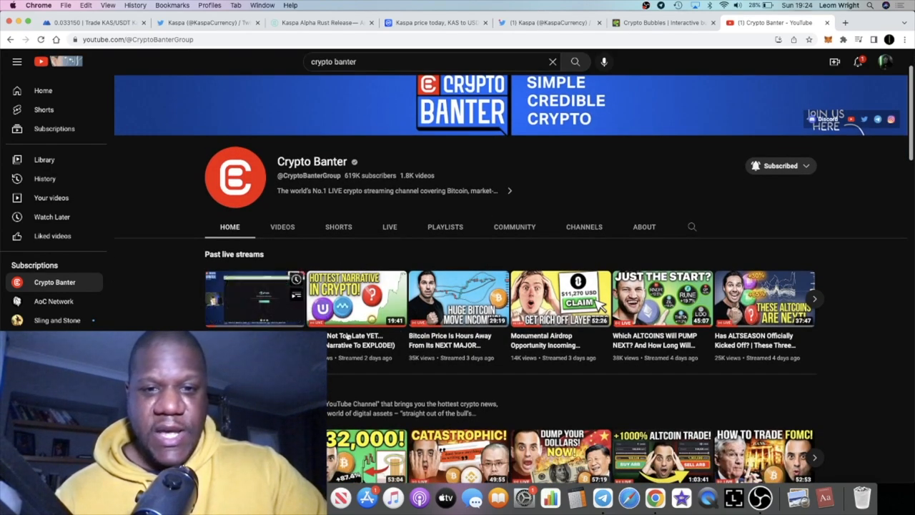
pyautogui.scroll(3)
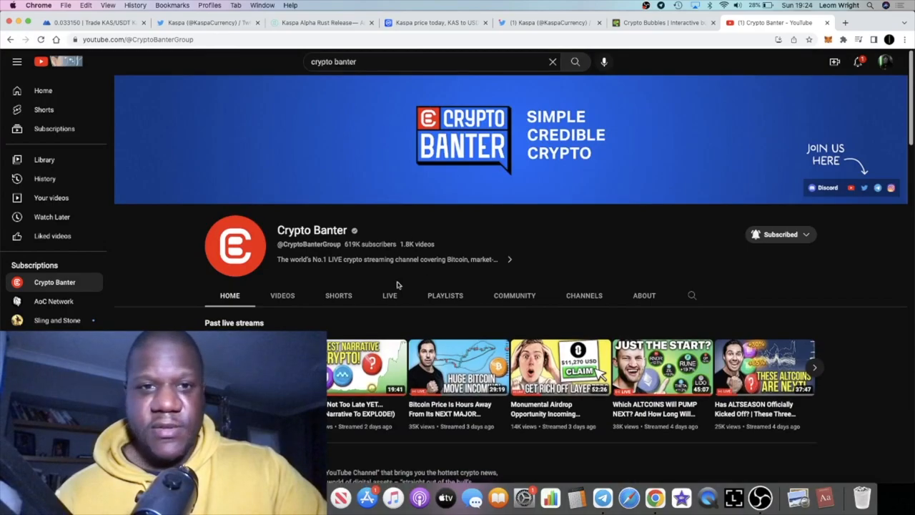
pyautogui.scroll(-3)
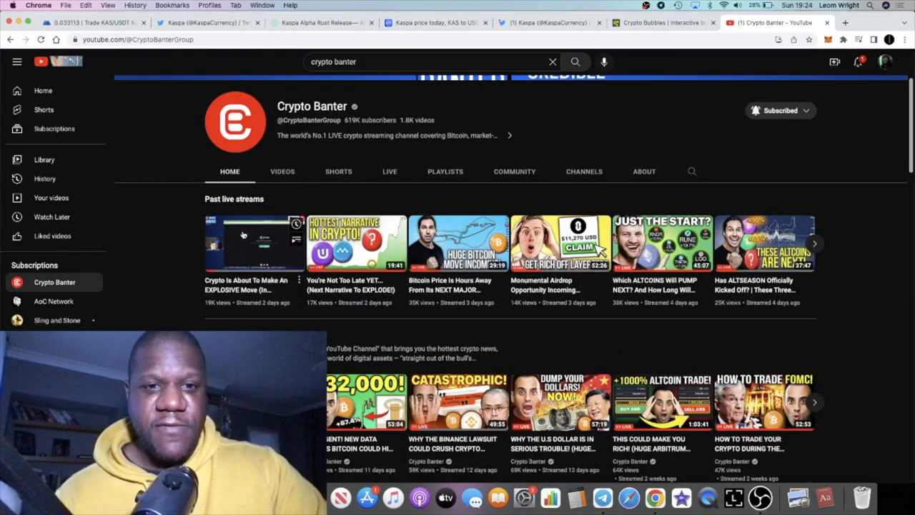
pyautogui.click(255, 243)
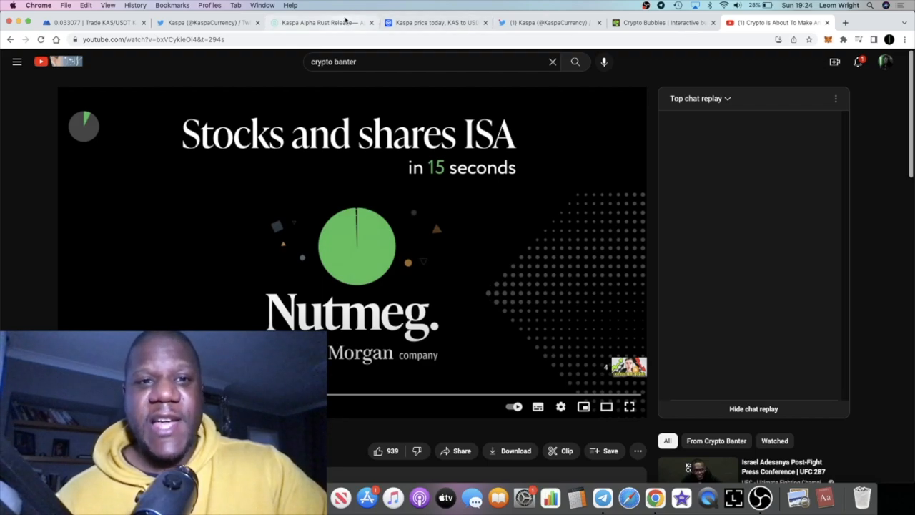
pyautogui.click(321, 22)
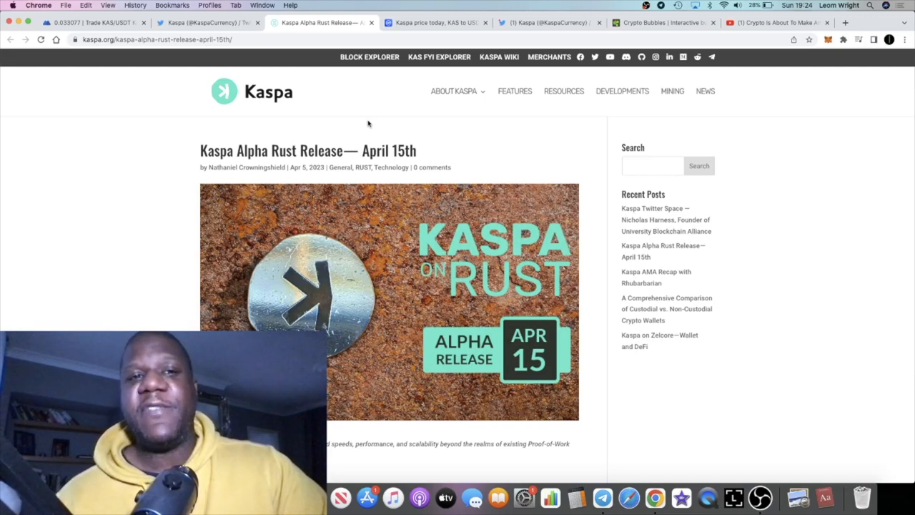
pyautogui.moveTo(355, 122)
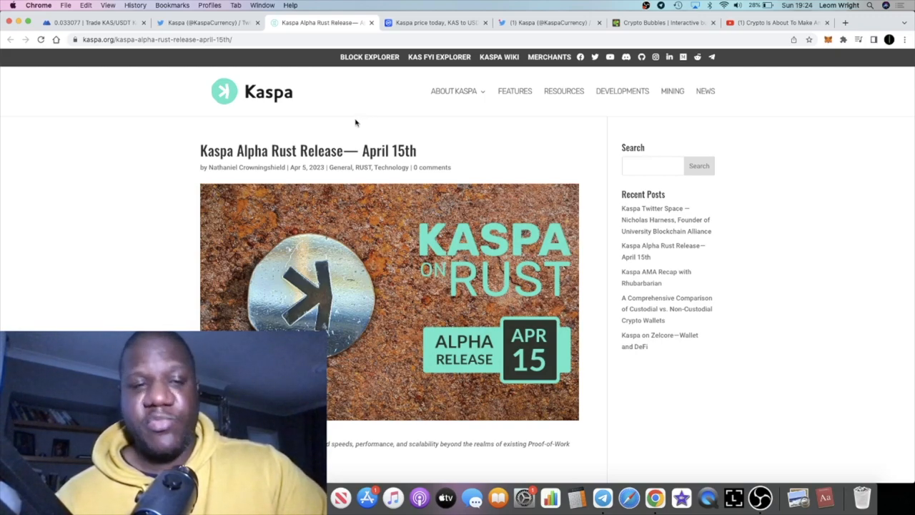
# Glance at the MEXC KAS/USDT chart, then return to CoinMarketCap's Kaspa markets page ($0.03286, +11.90%)
pyautogui.click(93, 23)
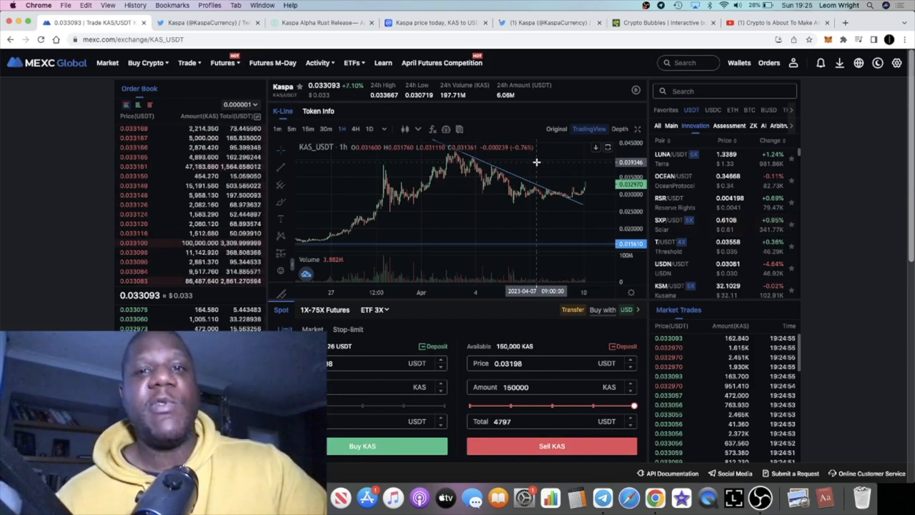
pyautogui.click(433, 22)
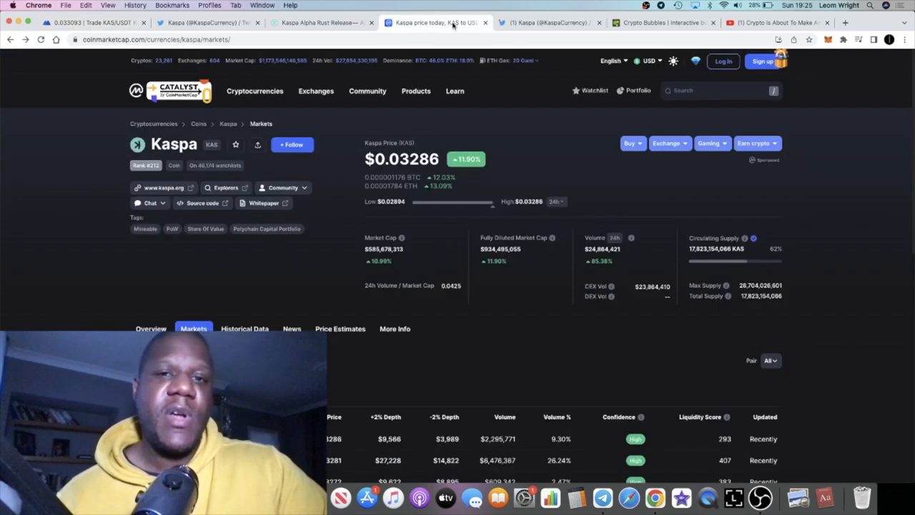